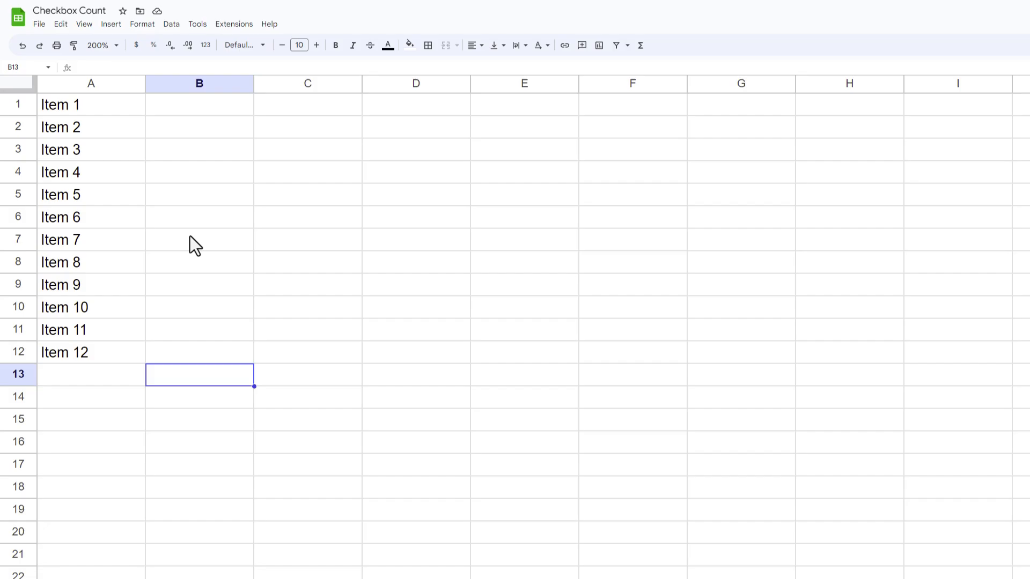
mouse_move(100, 150)
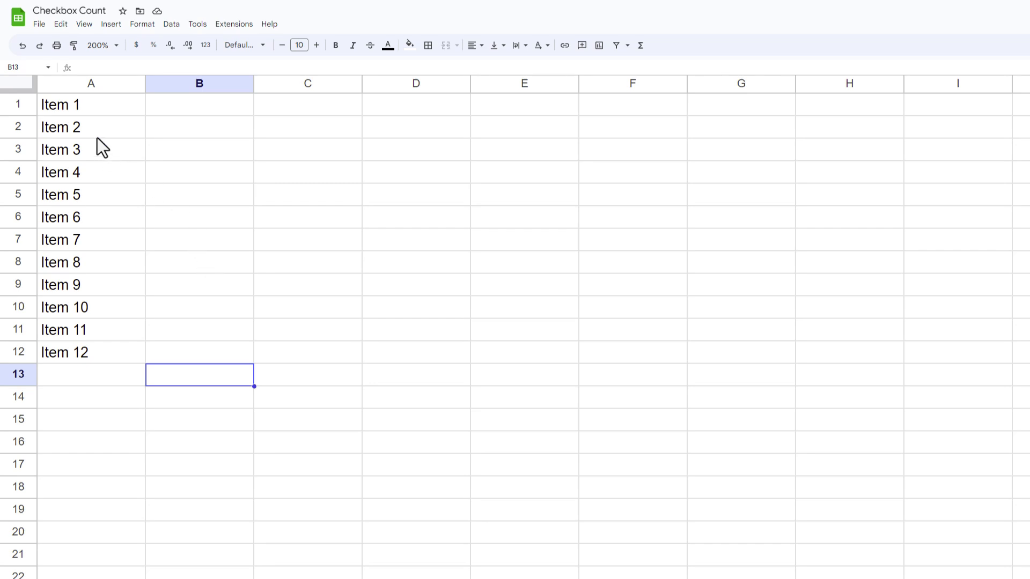
mouse_move(79, 362)
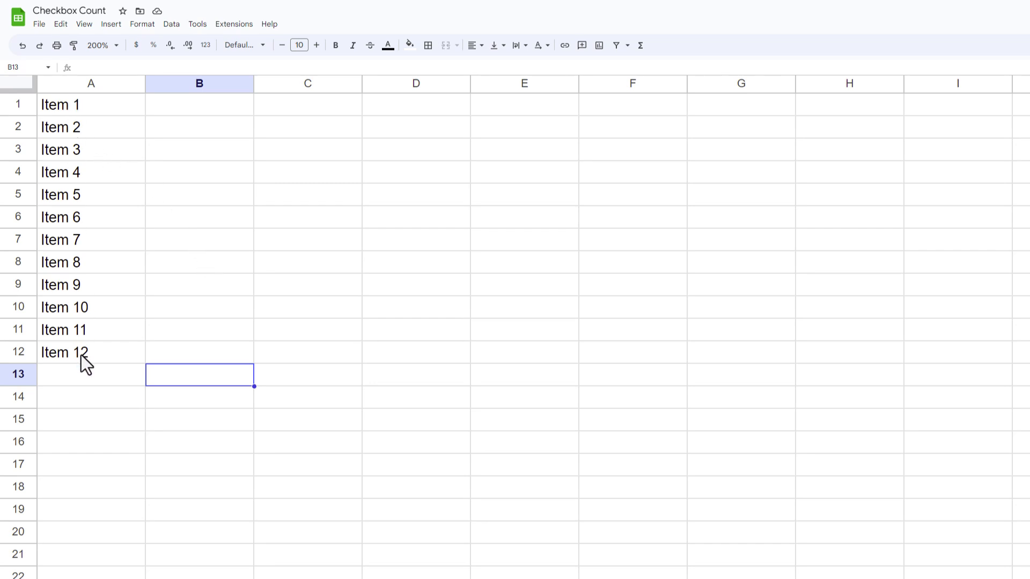
mouse_move(134, 356)
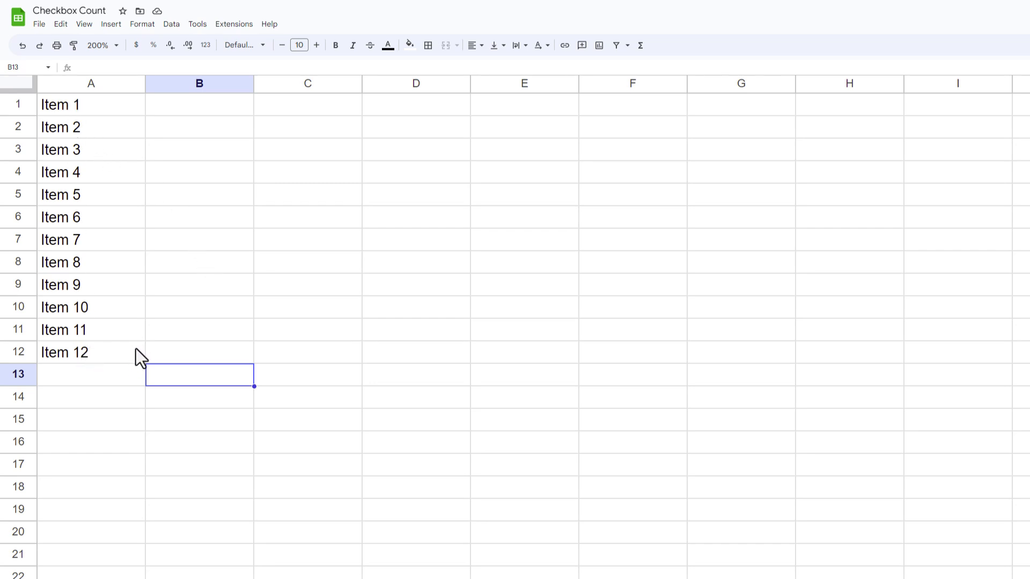
- Insert unchecked checkboxes into B1:B12 beside Item 1 to Item 12 via Insert > Checkbox
drag(199, 105, 199, 352)
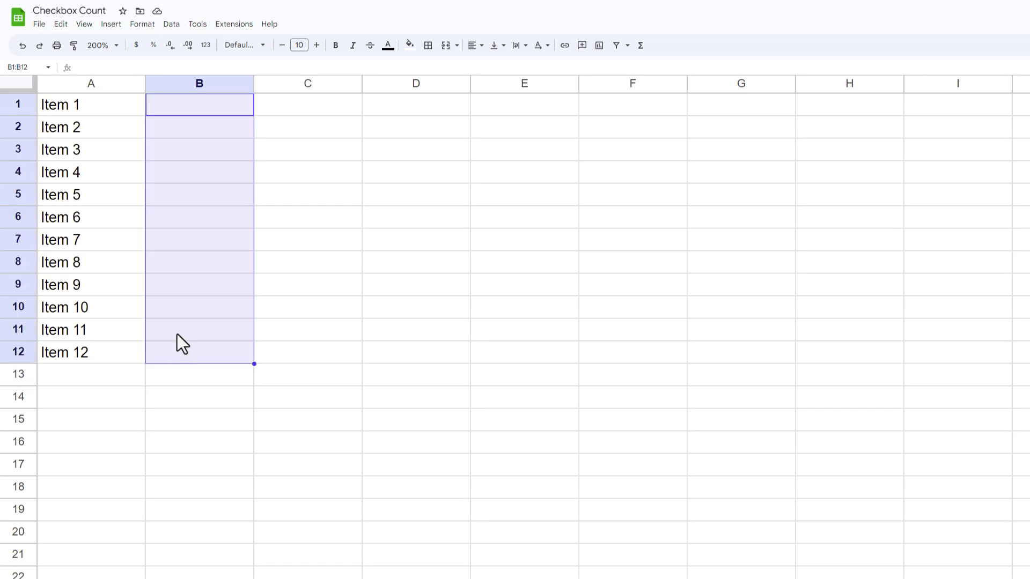
click(111, 24)
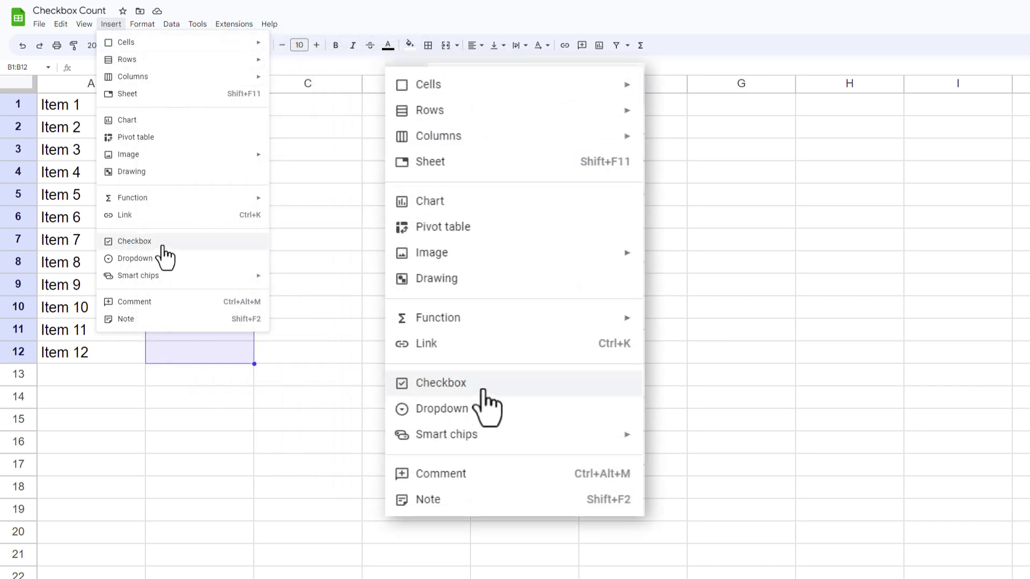
click(441, 383)
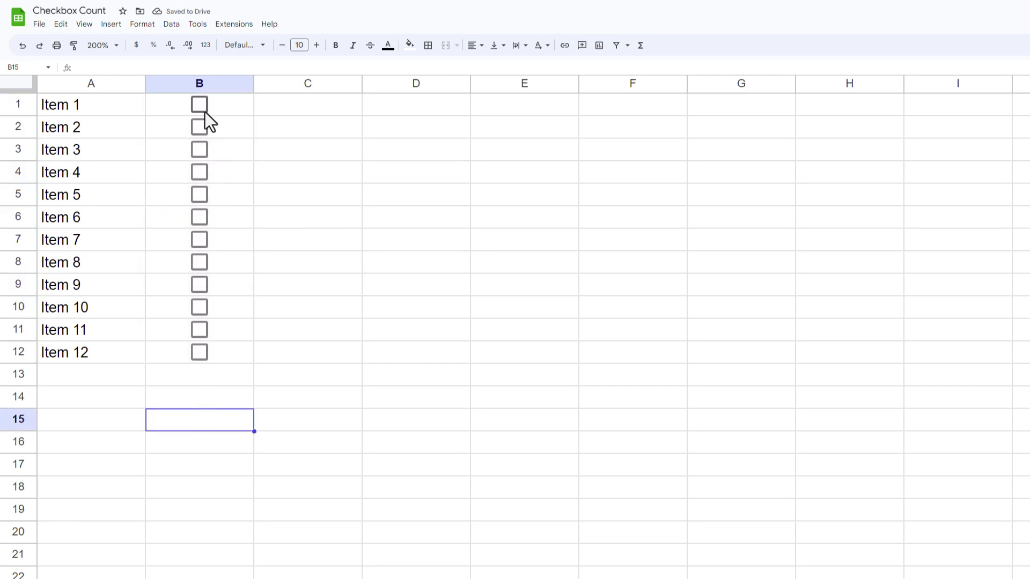
click(199, 105)
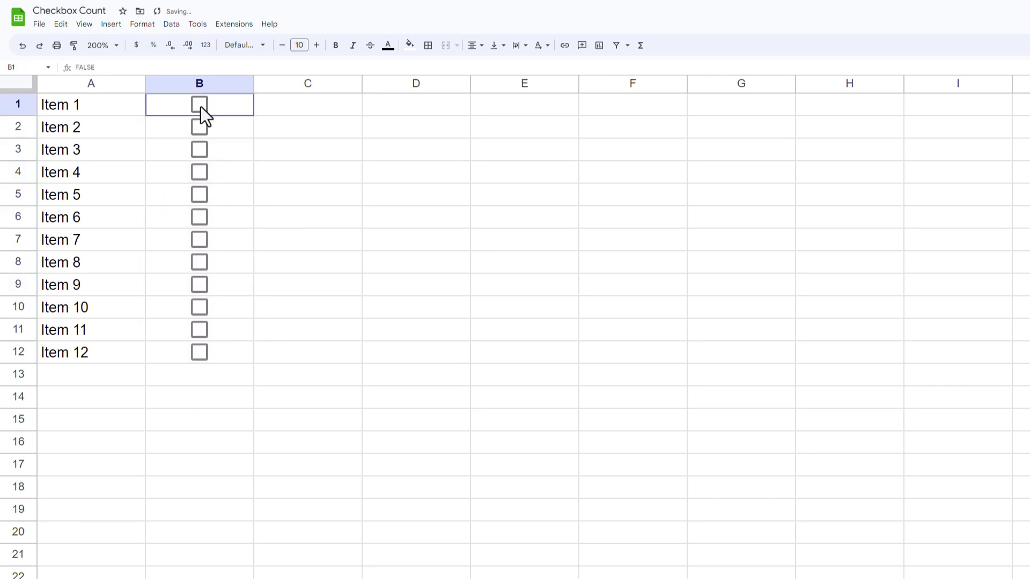
mouse_move(242, 430)
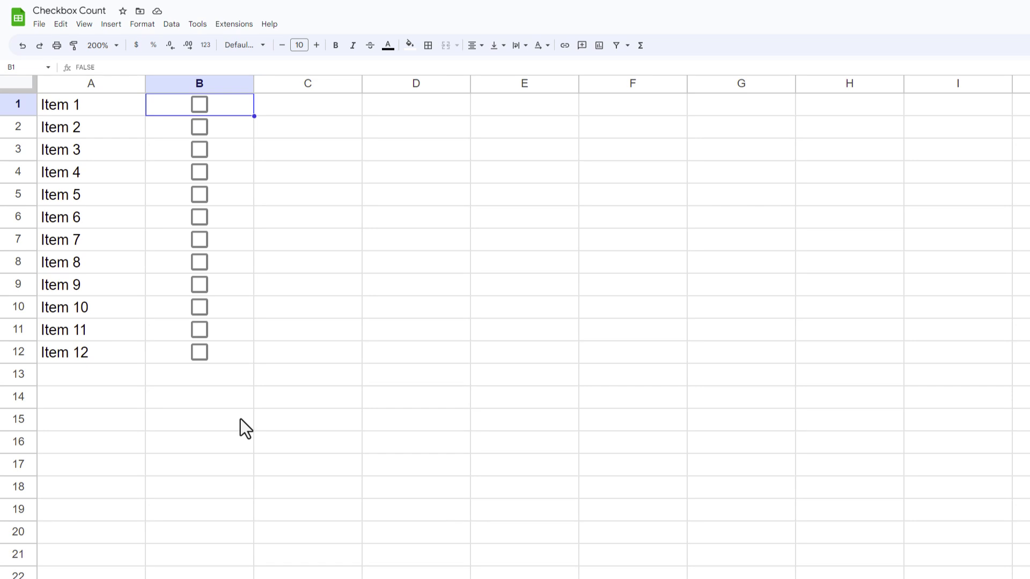
mouse_move(212, 392)
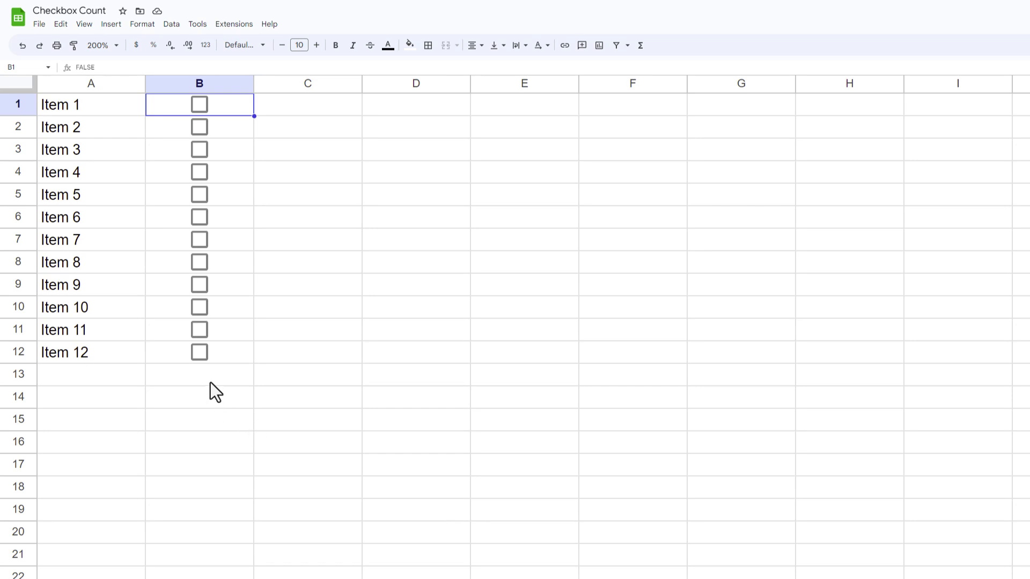
- Begin typing =COUNTIF( in cell B13 under the last checkbox
click(199, 374)
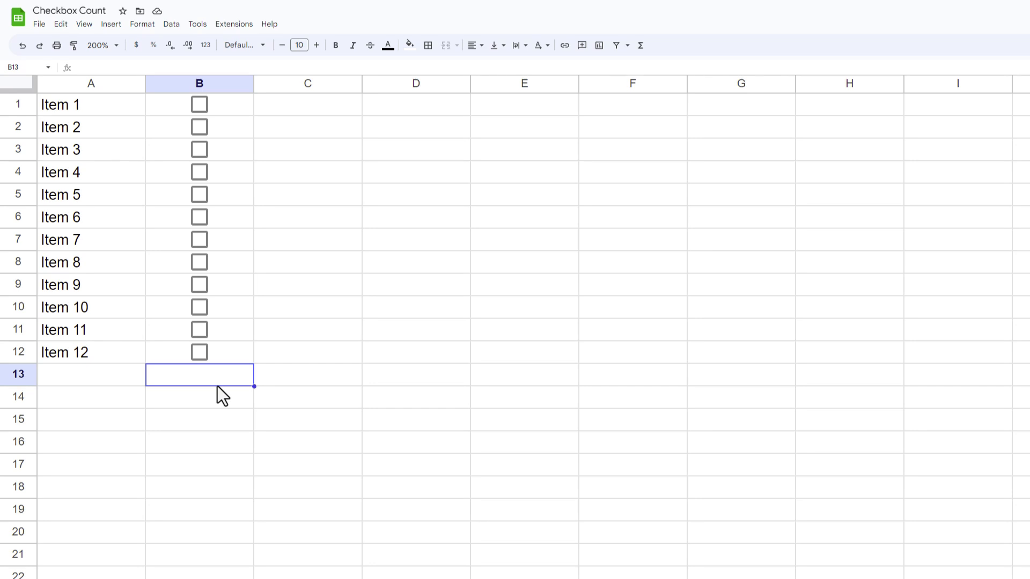
text(=)
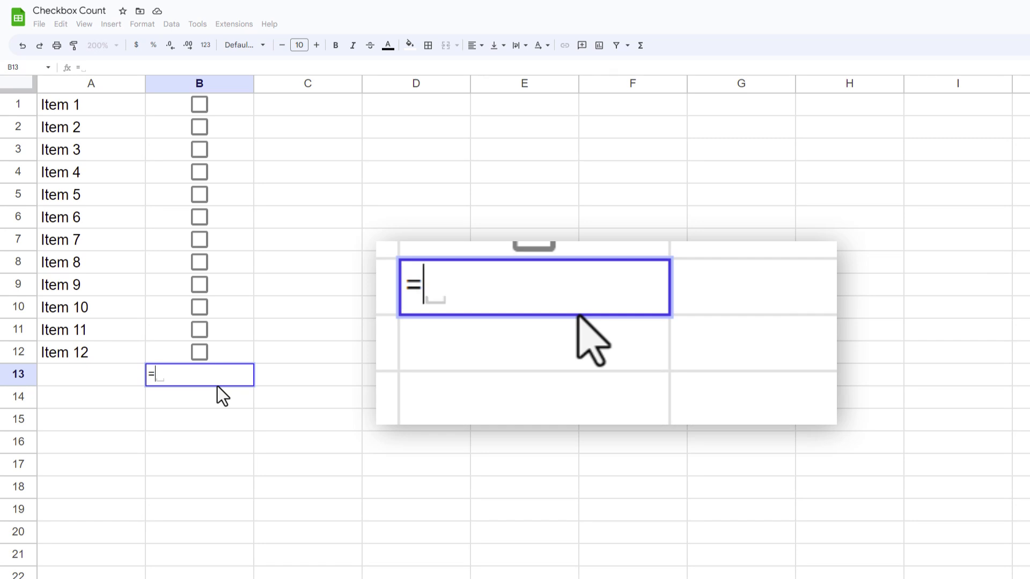
text(COUN)
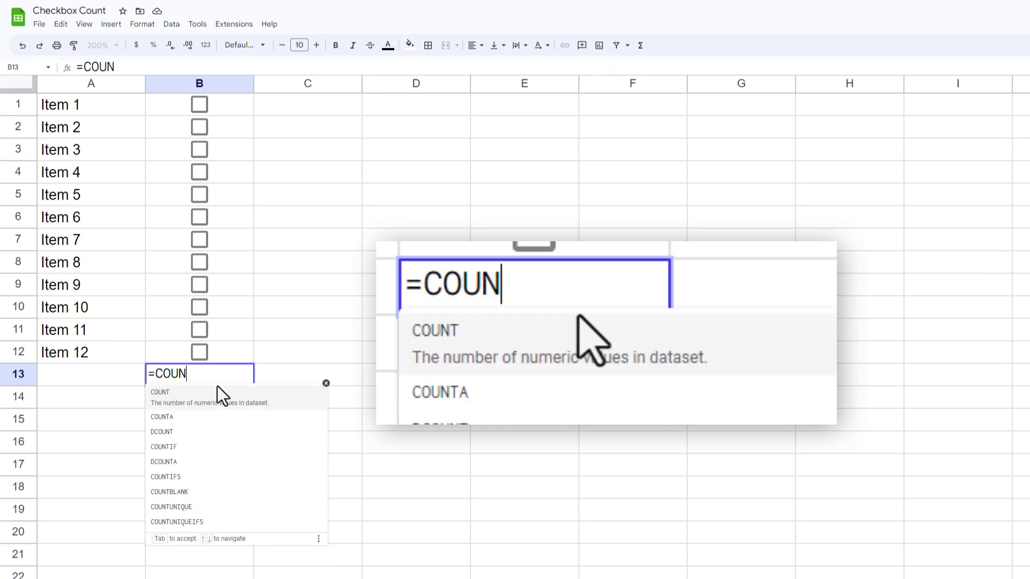
text(TIF)
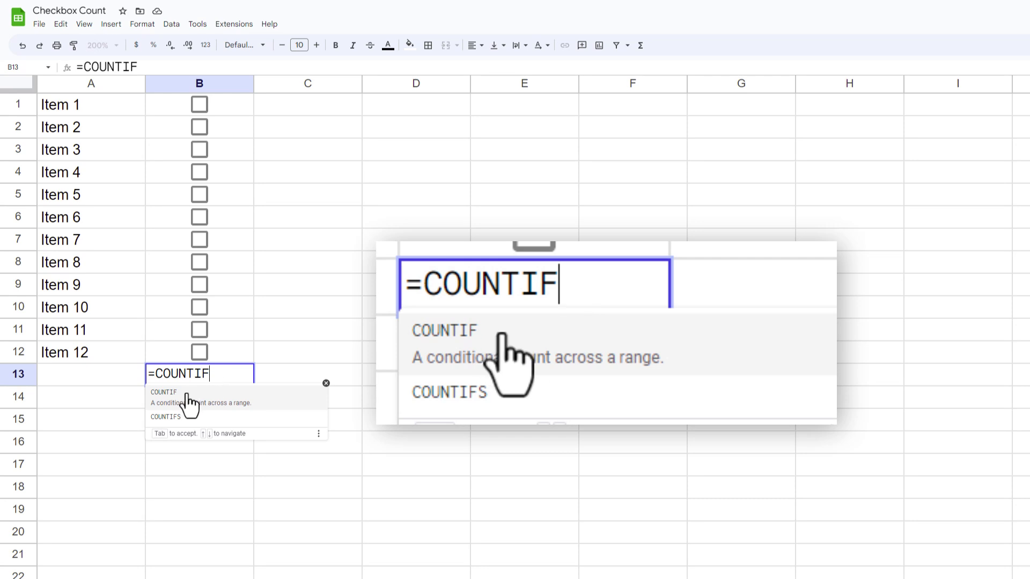
mouse_move(701, 372)
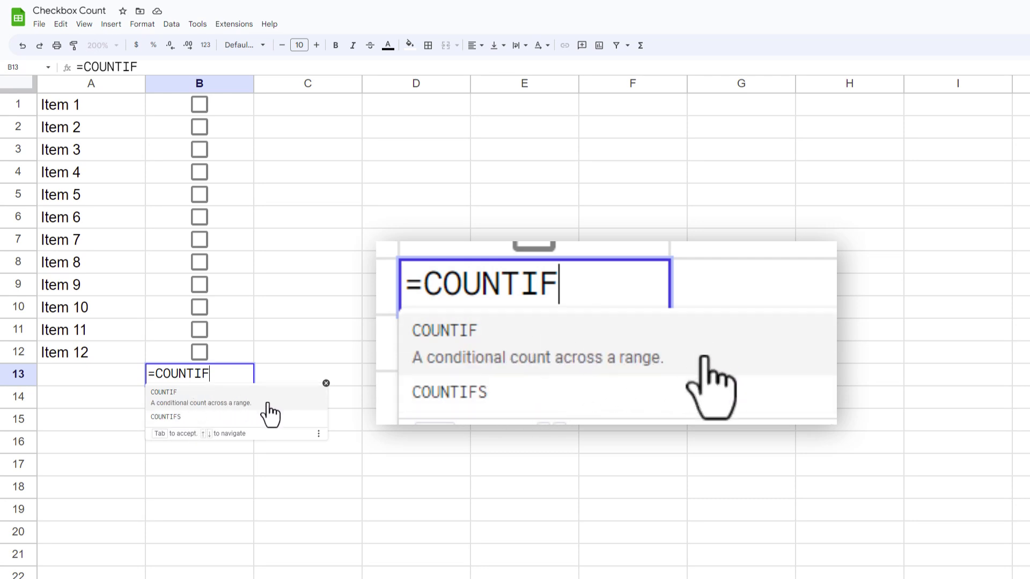
text(()
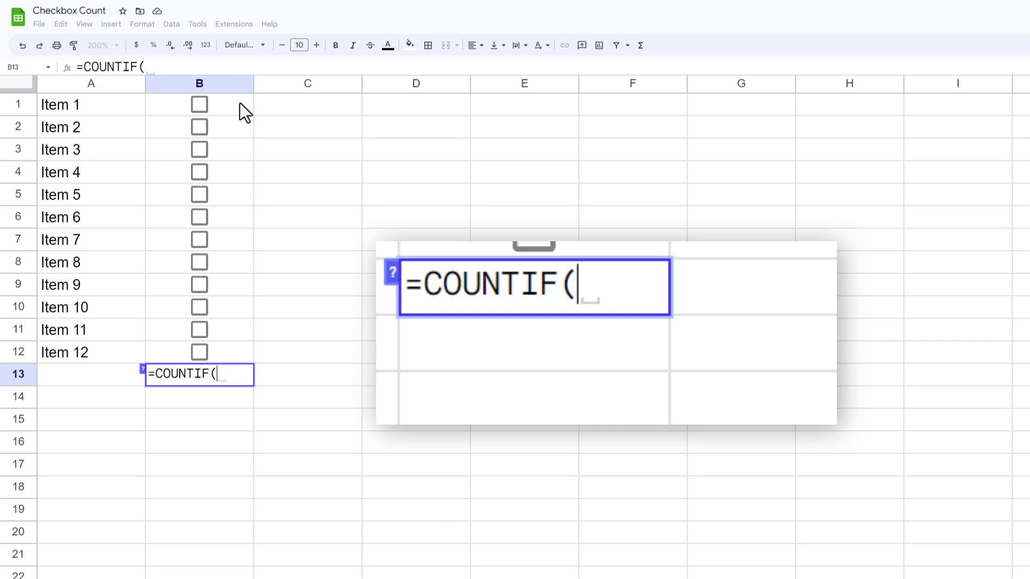
- Complete the formula as =COUNTIF(B1:B12,TRUE), giving a count of 0 ticked boxes
drag(199, 104, 198, 352)
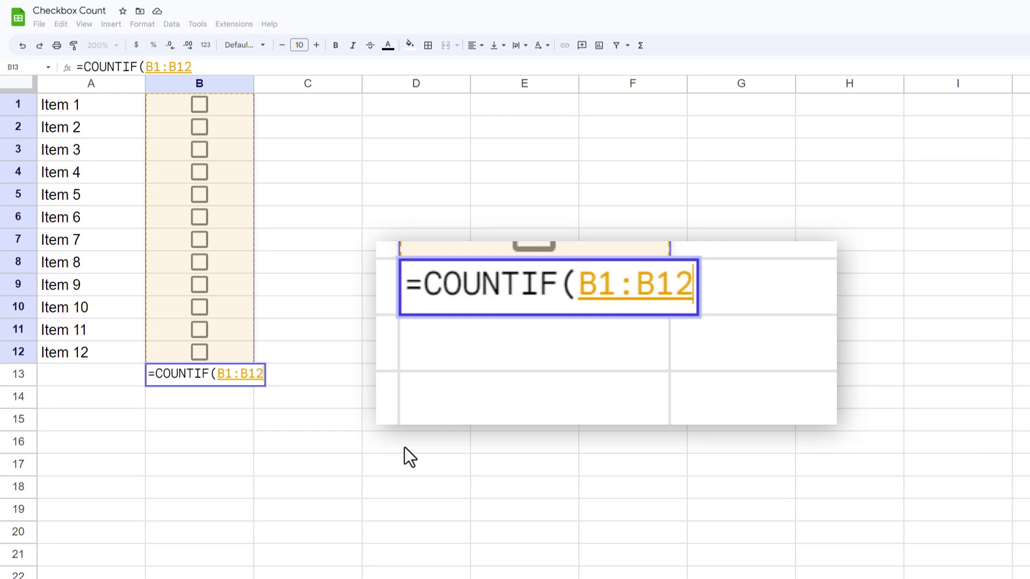
text(,)
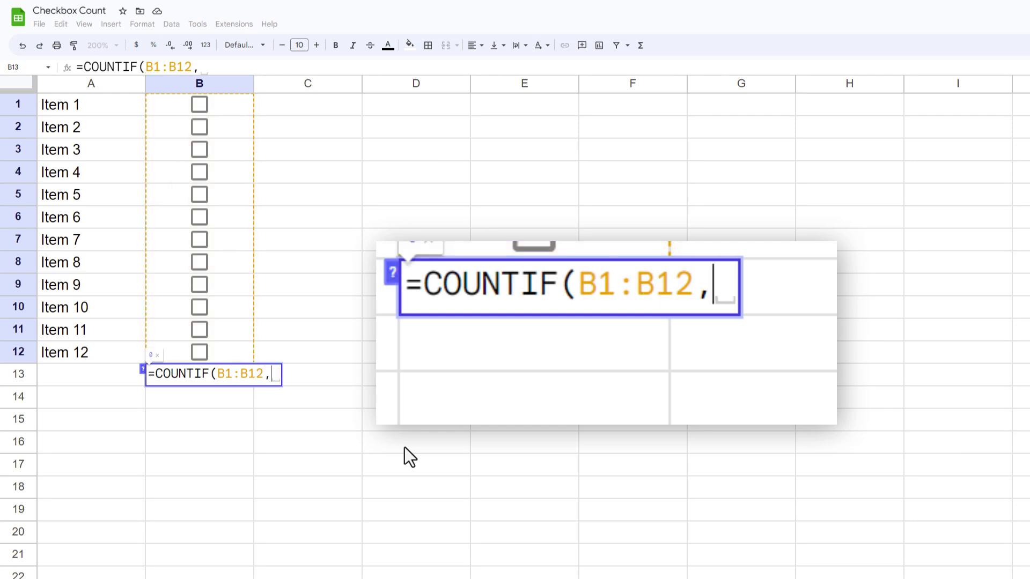
text(T)
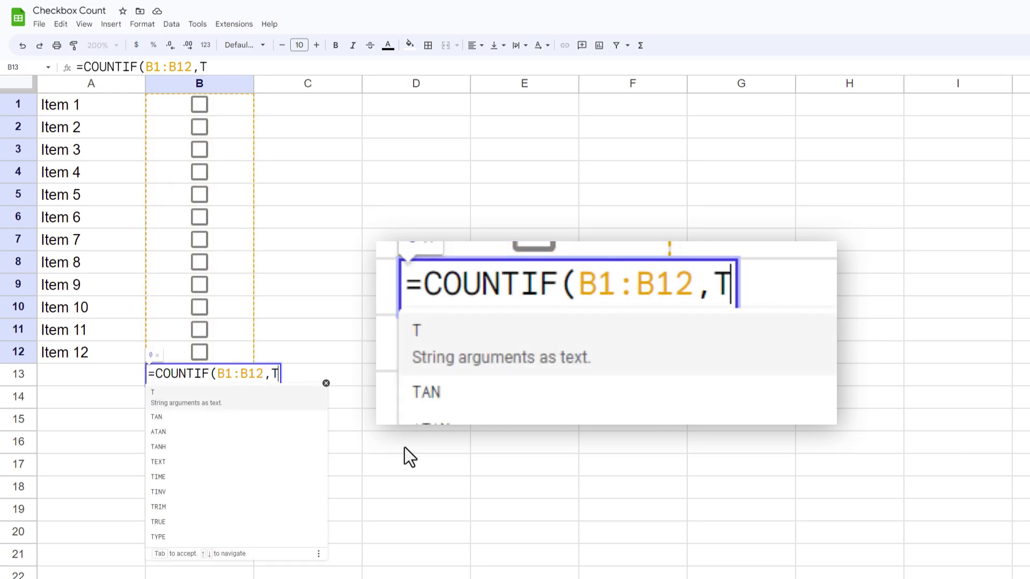
text(RUE))
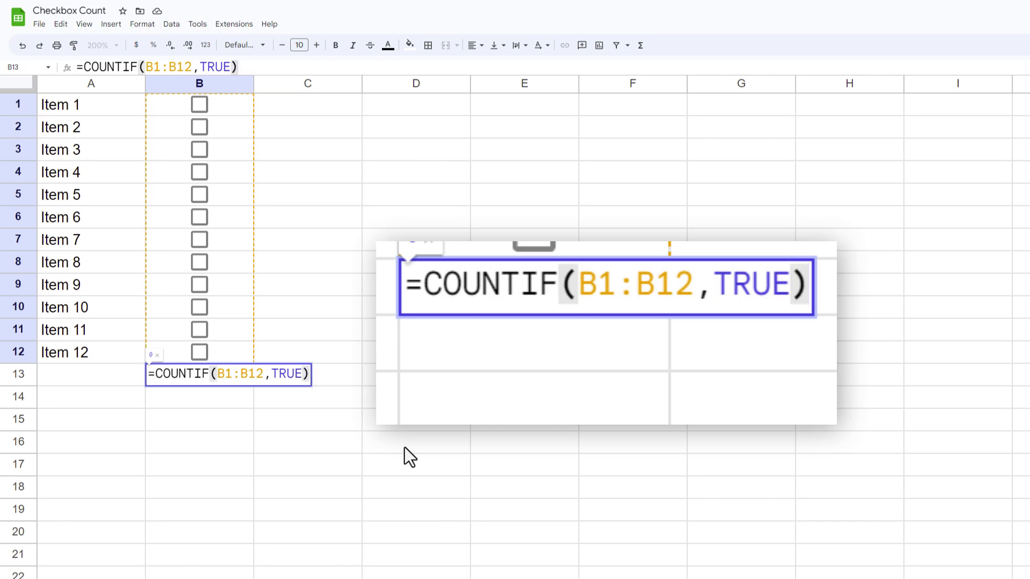
key(Enter)
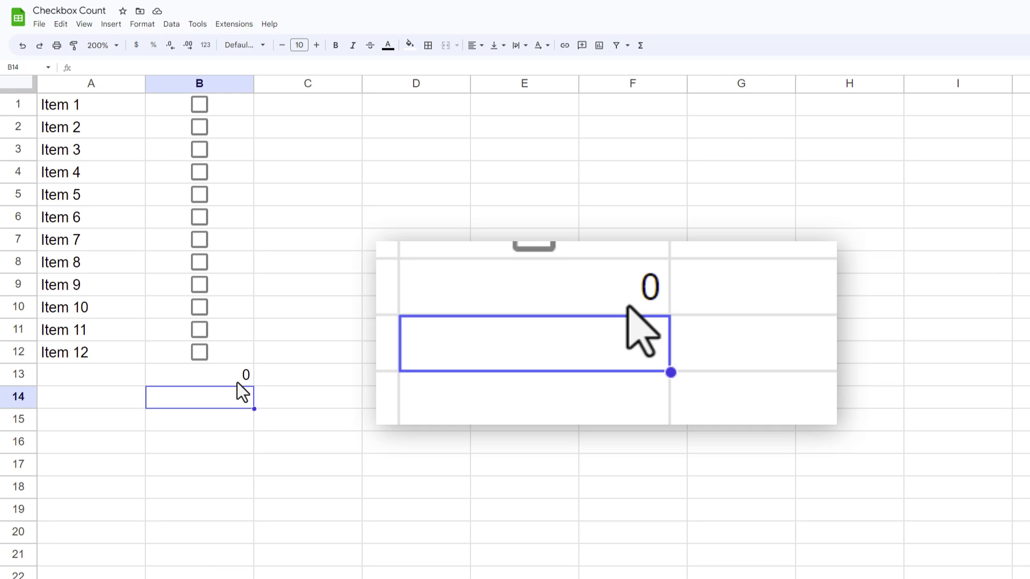
- Tick item checkboxes so B13 shows 5, then start retyping the formula in B13 with =
click(199, 149)
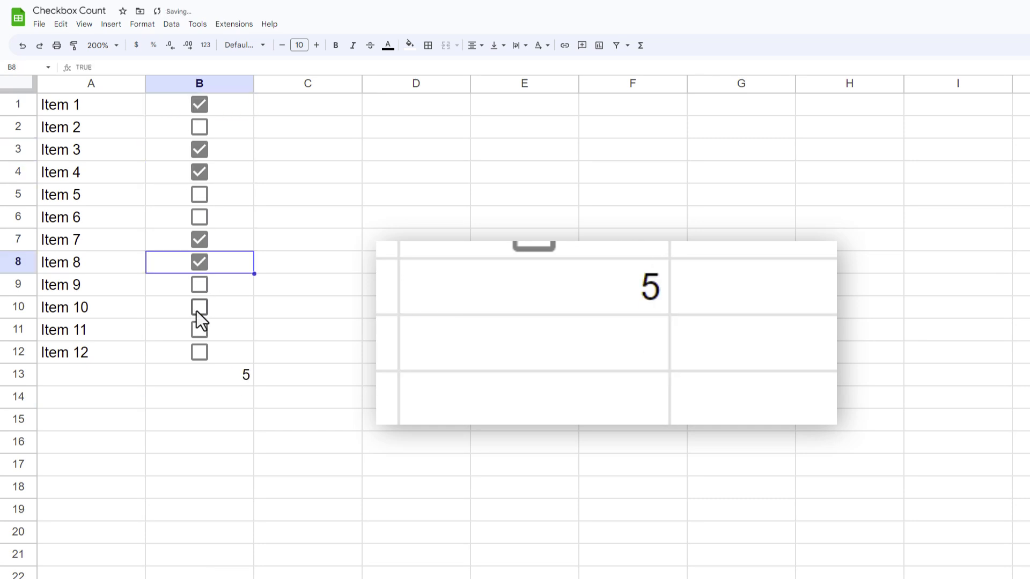
click(199, 307)
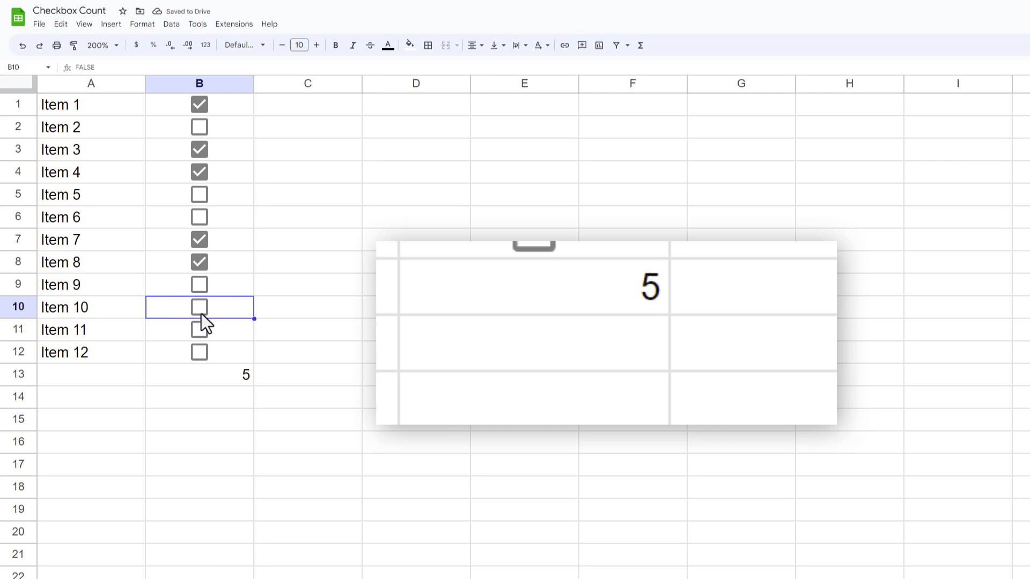
click(199, 375)
text(=)
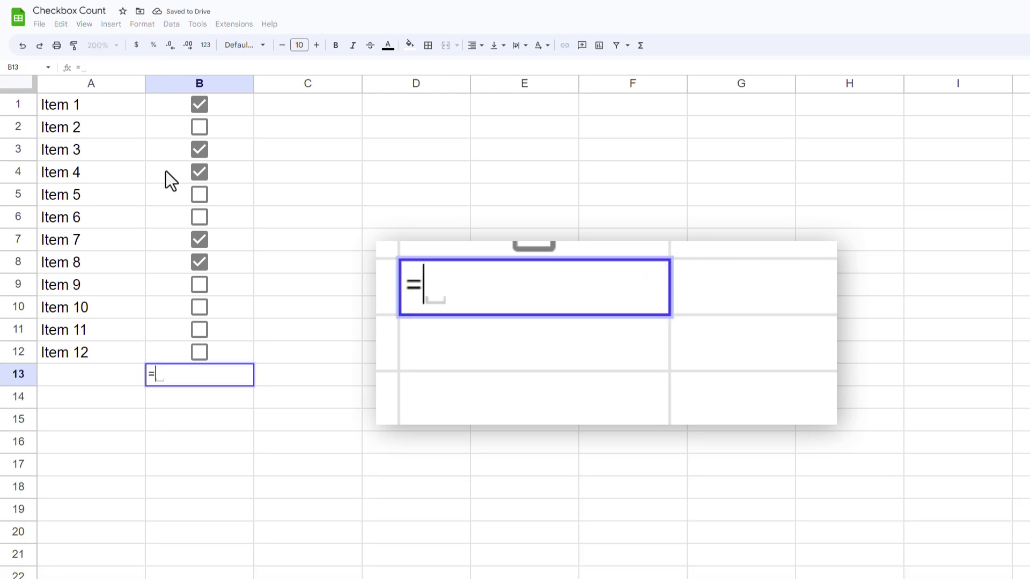
- Enter =COUNTIF(B1:B12,FALSE) in B13 and untick the checkboxes so it shows 12
text(COUNTIF)
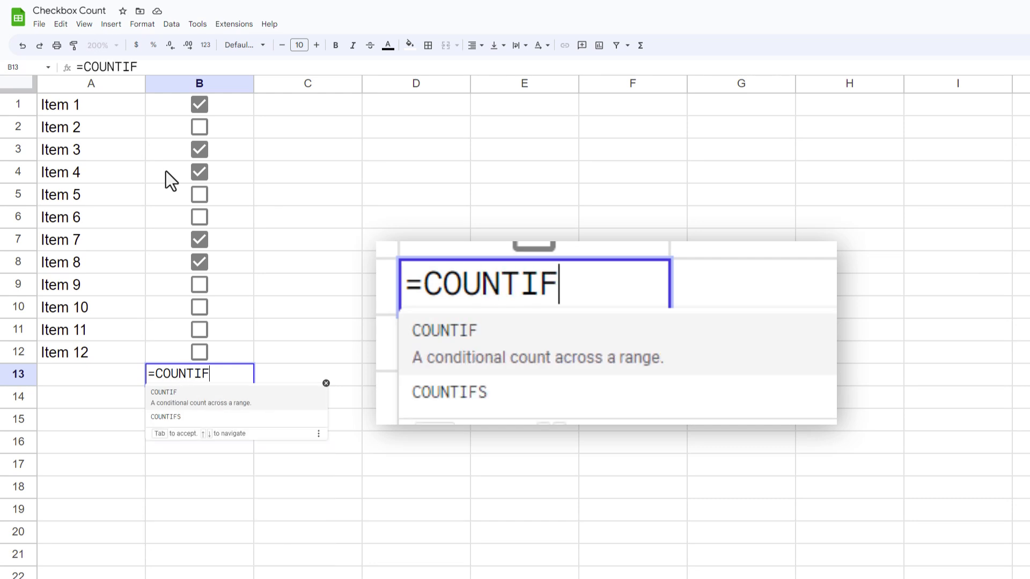
text((B1:B12,)
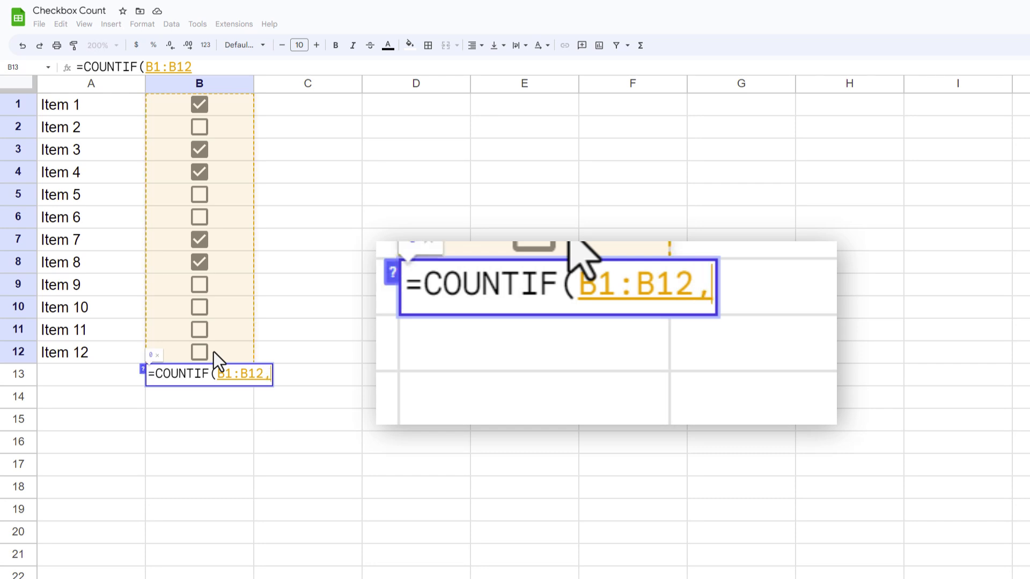
text(FA)
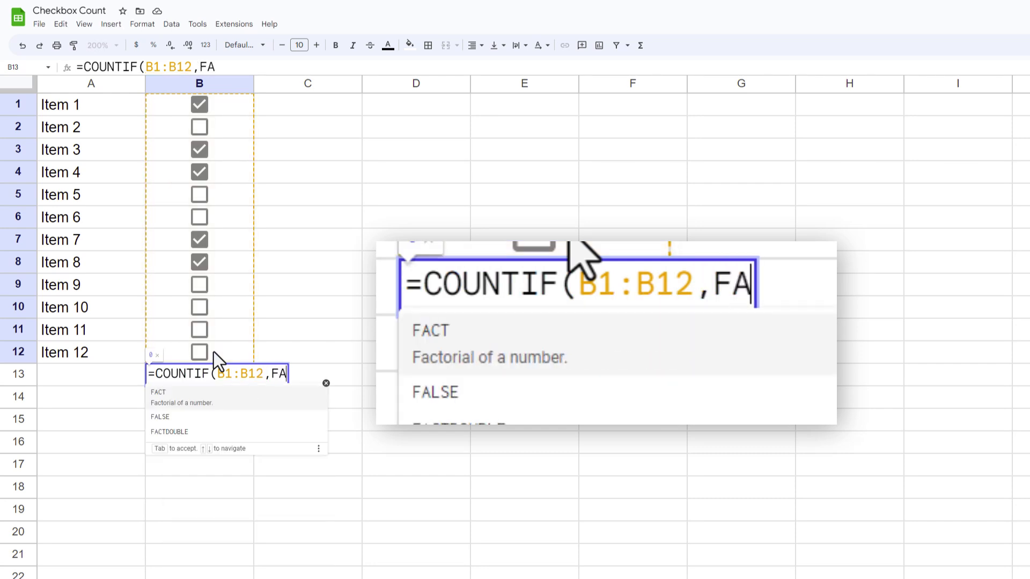
key(Tab)
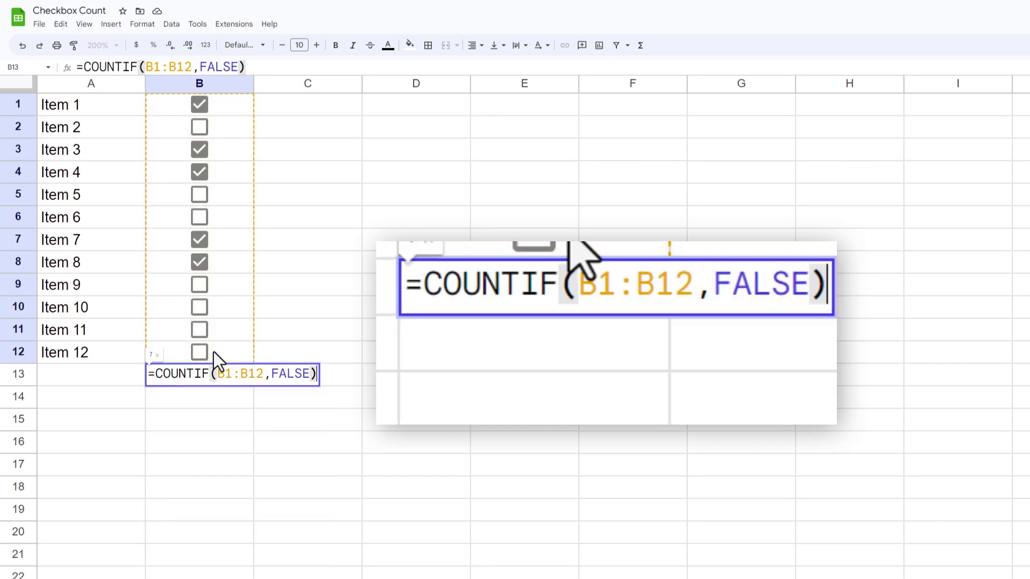
key(Enter)
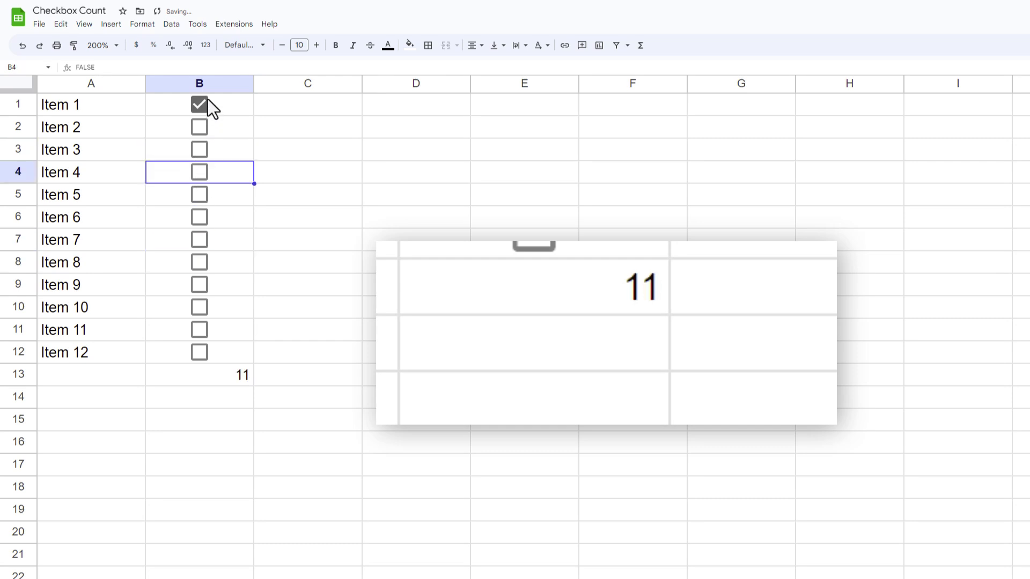
click(198, 104)
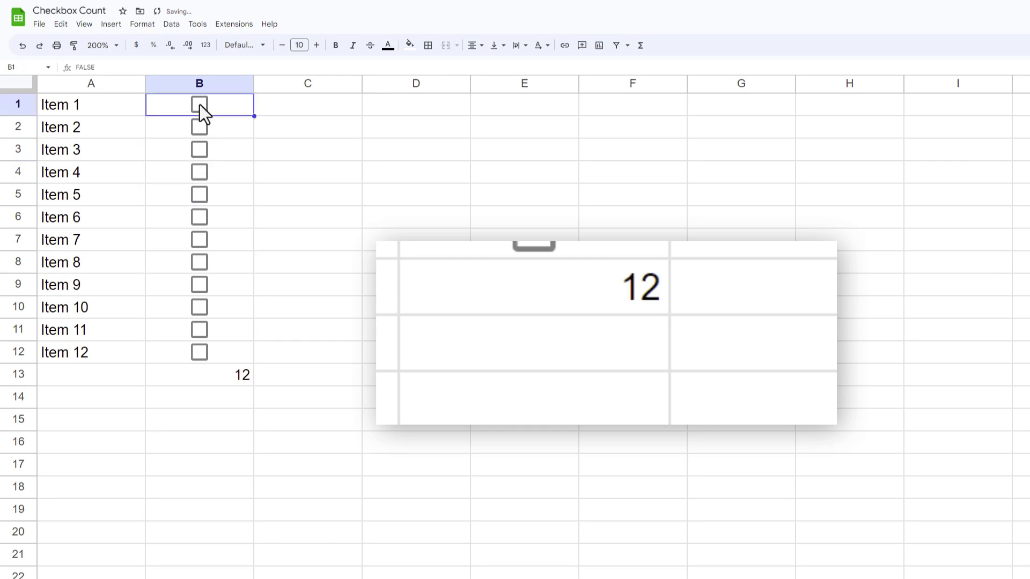